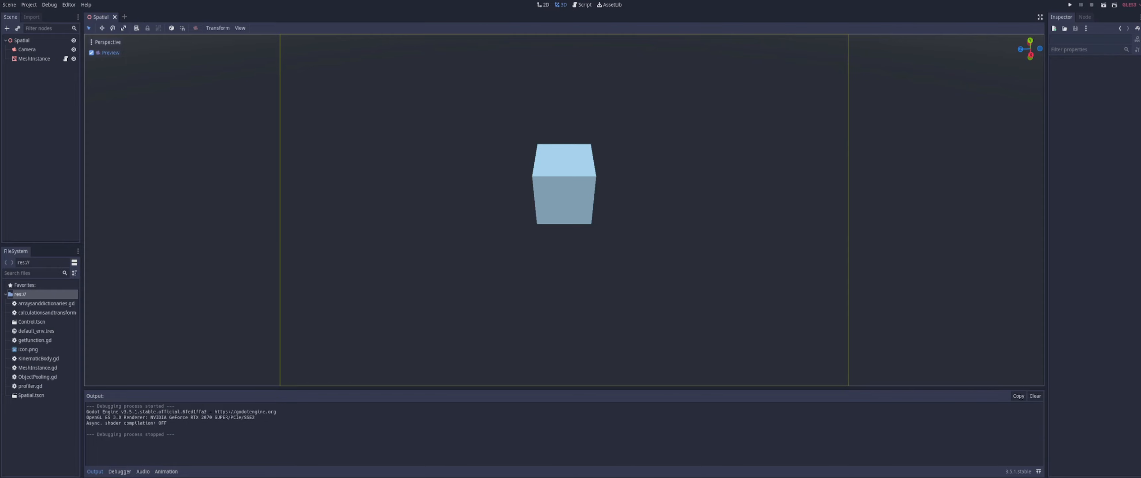
Review MeshInstance.gd's transform.origin Vector3(0, 0, 1) offset and run the scene
{"action": "left_click", "coordinate": [582, 4]}
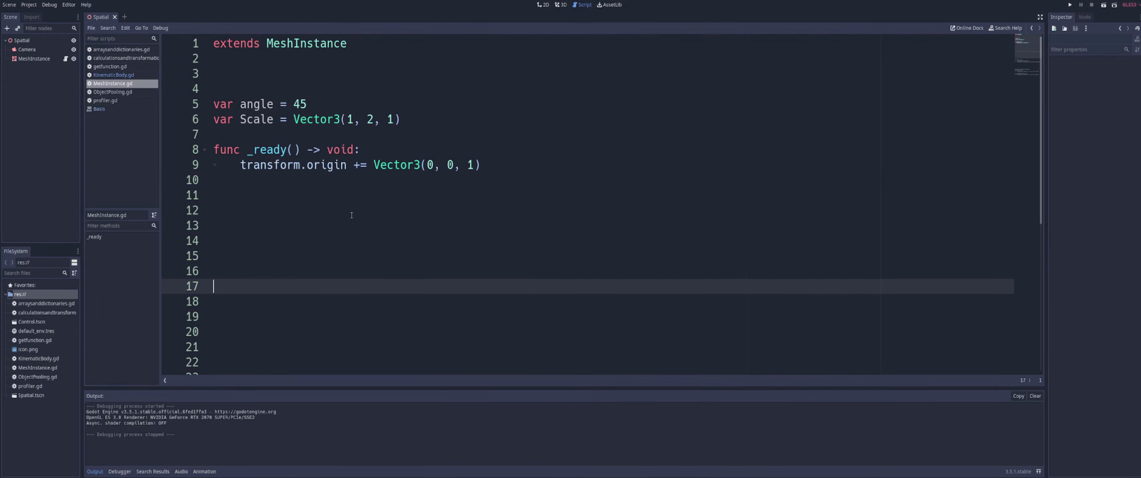
{"action": "mouse_move", "coordinate": [388, 215]}
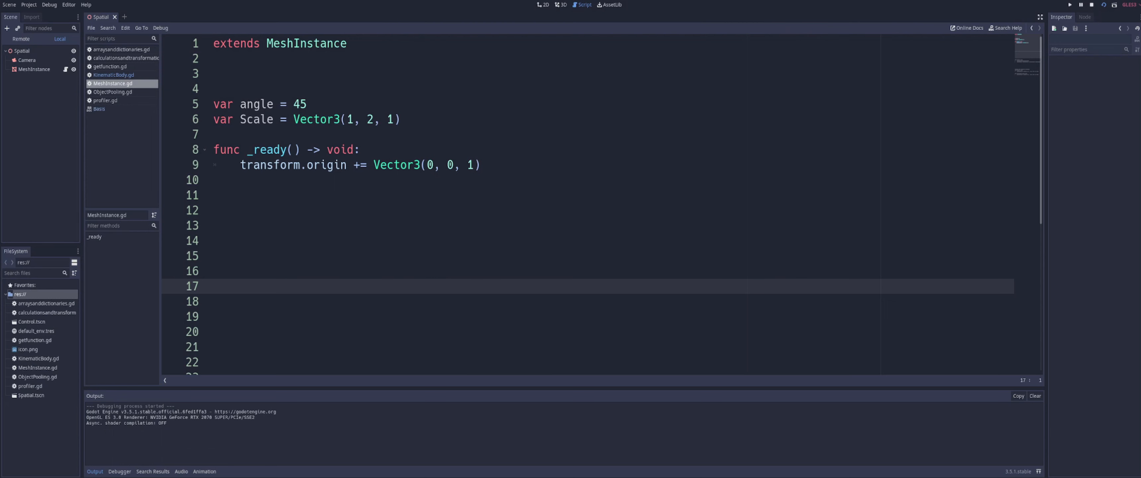
{"action": "left_click", "coordinate": [553, 5]}
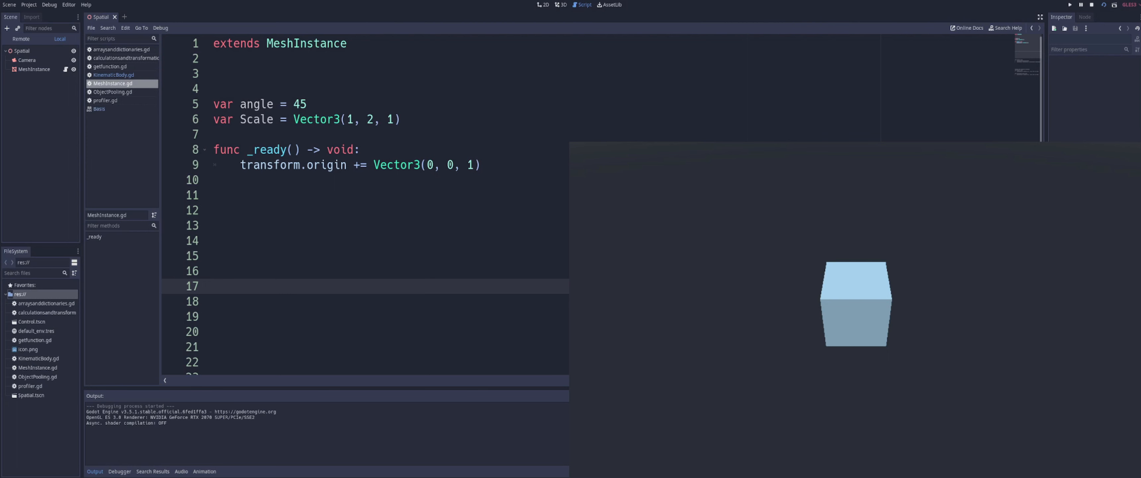
Set the origin offset's z to 6 and run the scene to see the cube up close
{"action": "left_click", "coordinate": [1080, 5]}
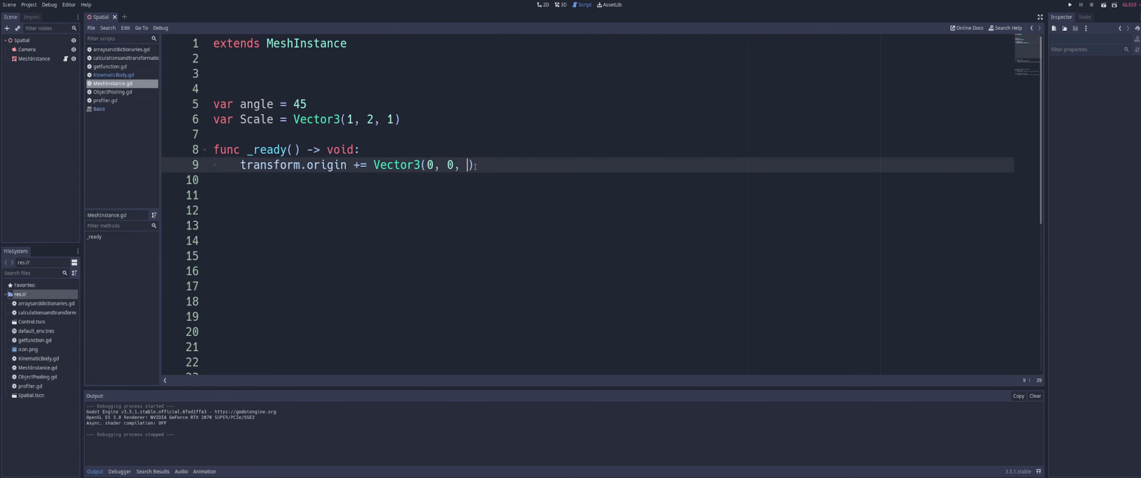
{"action": "type", "text": "6"}
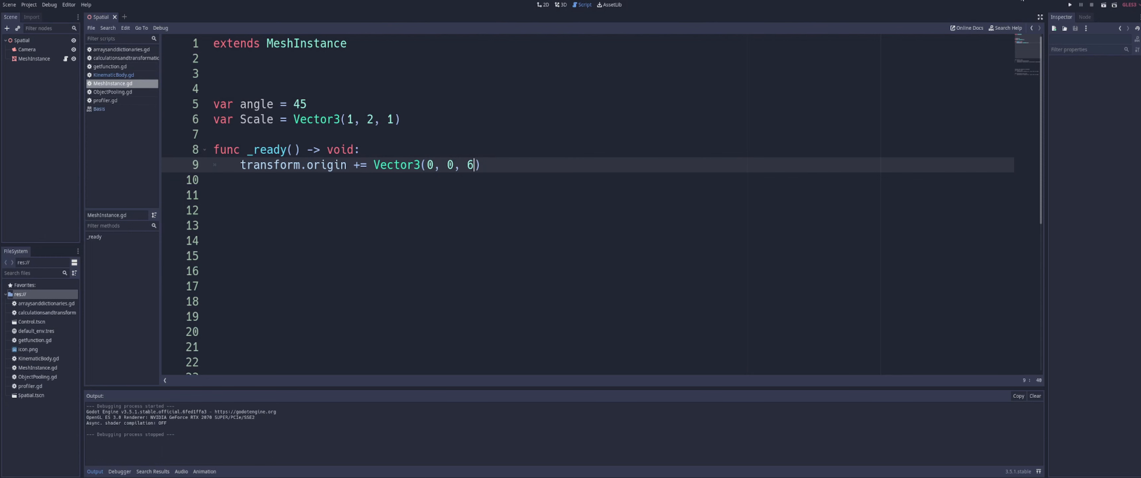
{"action": "mouse_move", "coordinate": [1103, 5]}
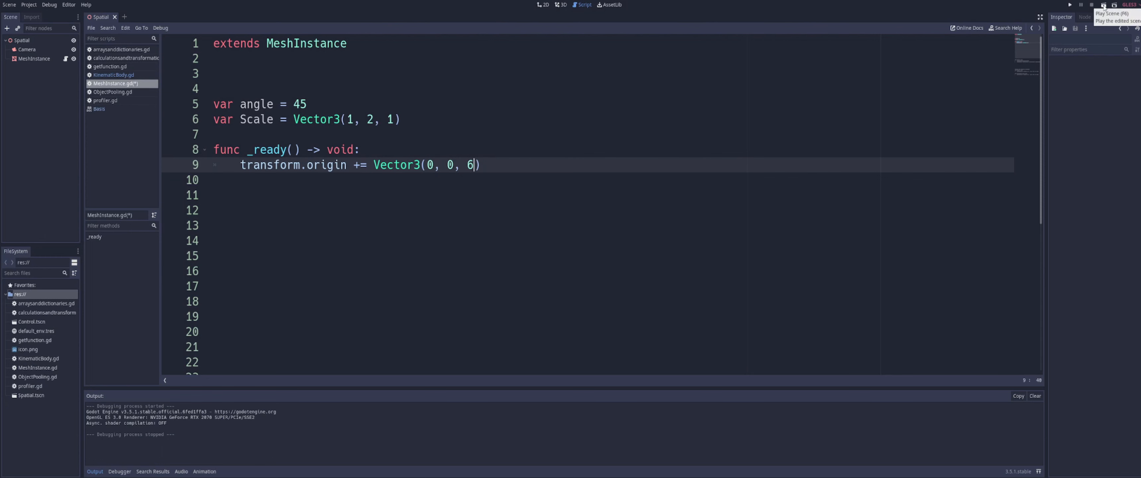
{"action": "left_click", "coordinate": [1102, 5]}
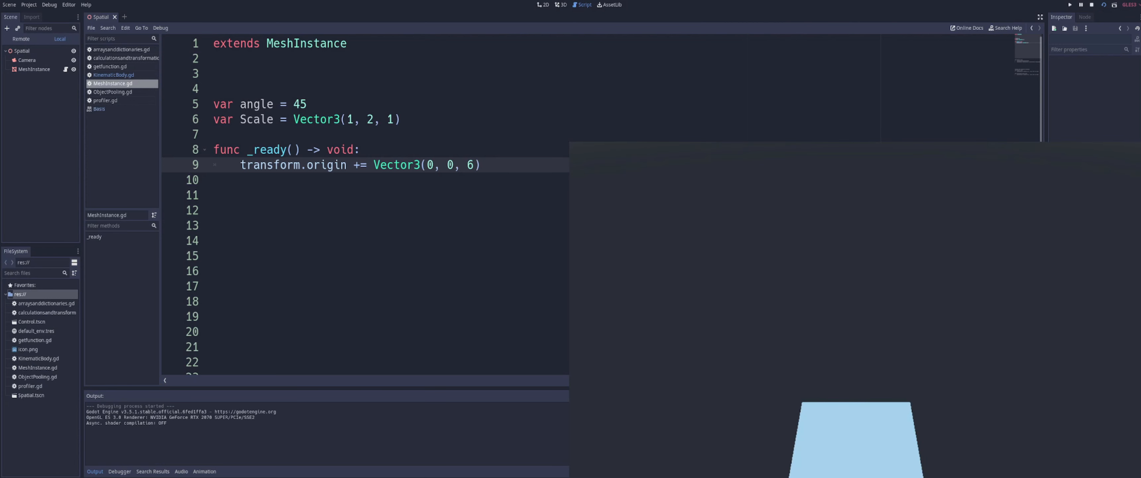
{"action": "mouse_move", "coordinate": [1099, 153]}
{"action": "type", "text": "1"}
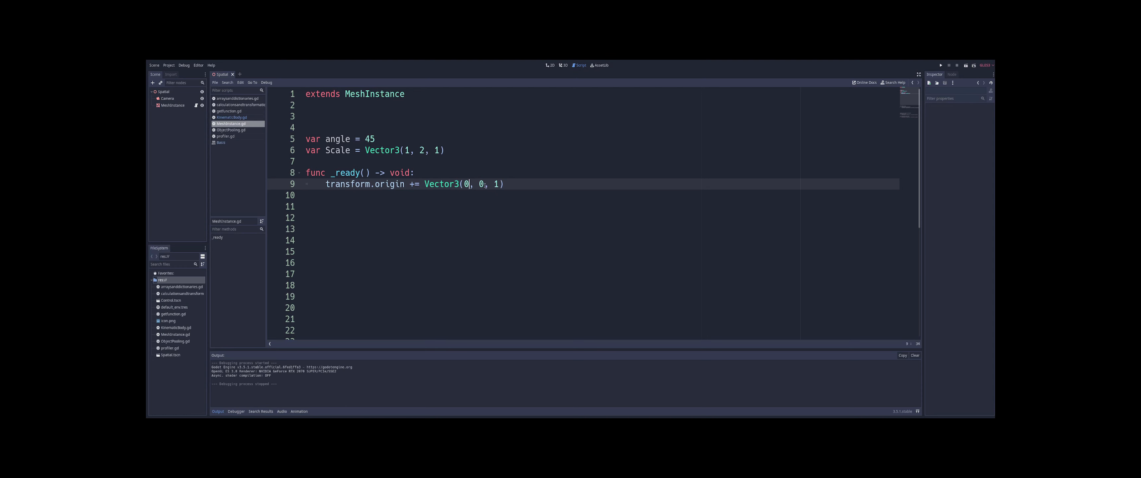
Change the origin offset to Vector3(3, 2, 1) and test it by running the scene
{"action": "type", "text": "2"}
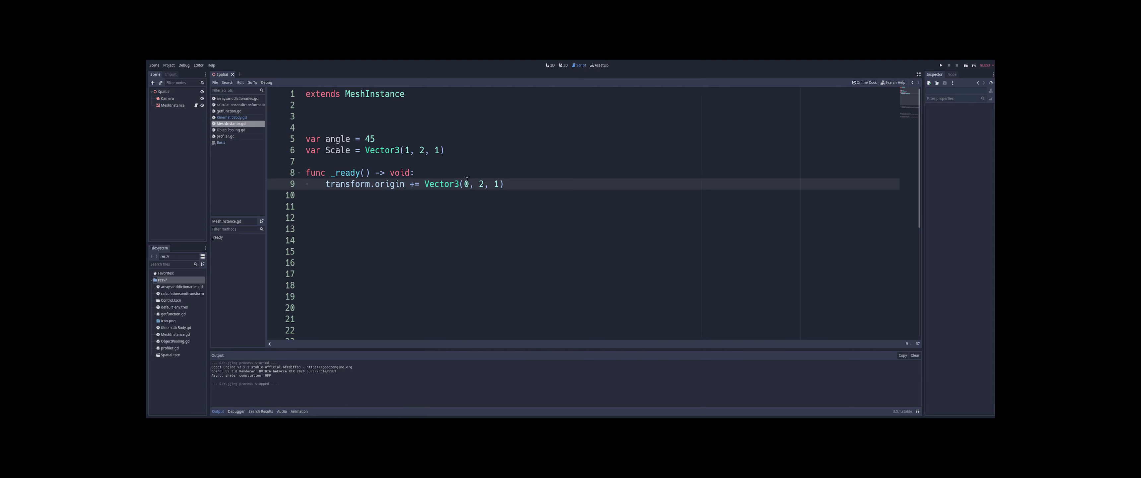
{"action": "type", "text": "3"}
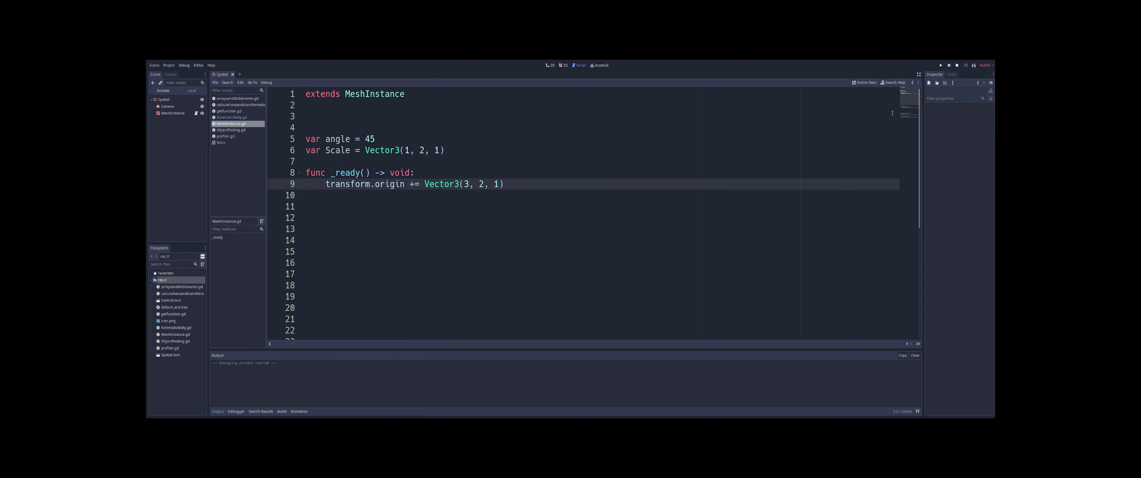
{"action": "left_click", "coordinate": [940, 65]}
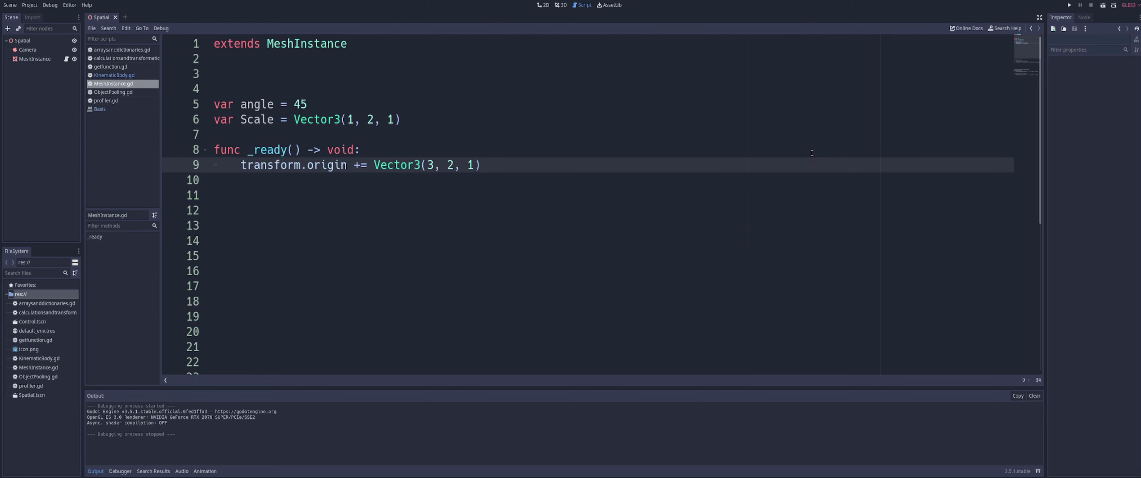
{"action": "mouse_move", "coordinate": [811, 153]}
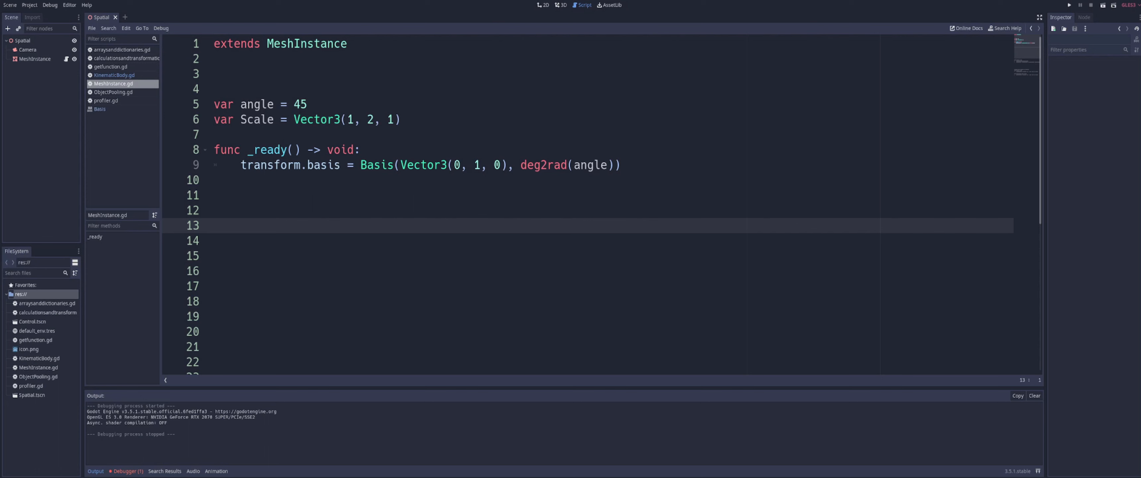
Set transform.basis to Basis(Vector3(0, 1, 0), deg2rad(angle)) and run the scene
{"action": "left_click", "coordinate": [459, 164]}
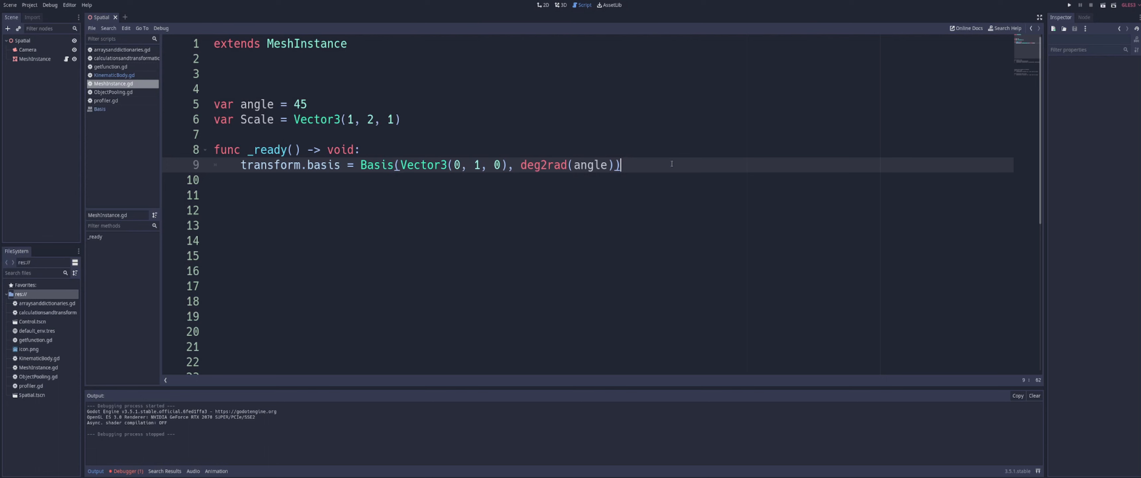
{"action": "left_click", "coordinate": [630, 194]}
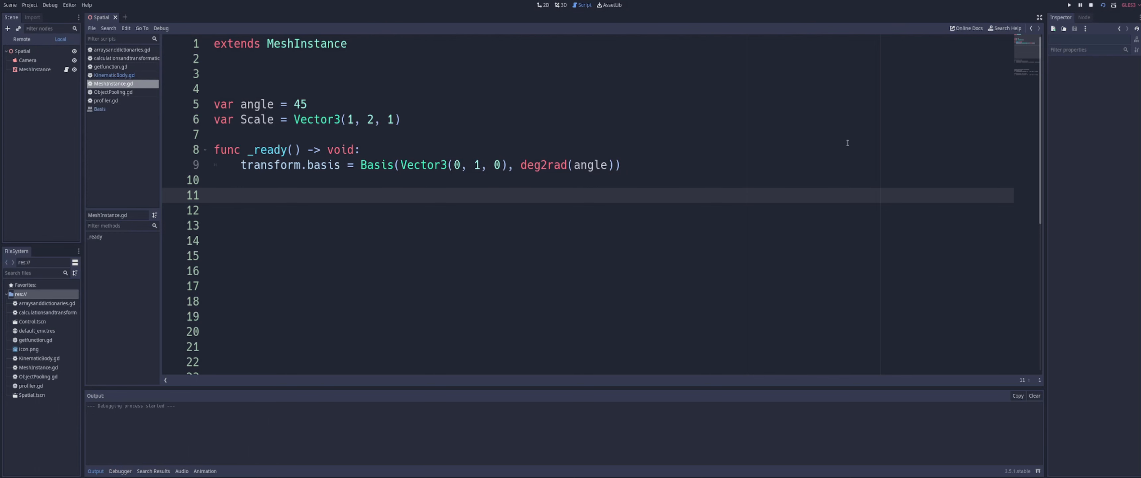
Change the rotation axis to Vector3(3, 1, 2).normalized() and test the scene
{"action": "left_click", "coordinate": [1080, 6]}
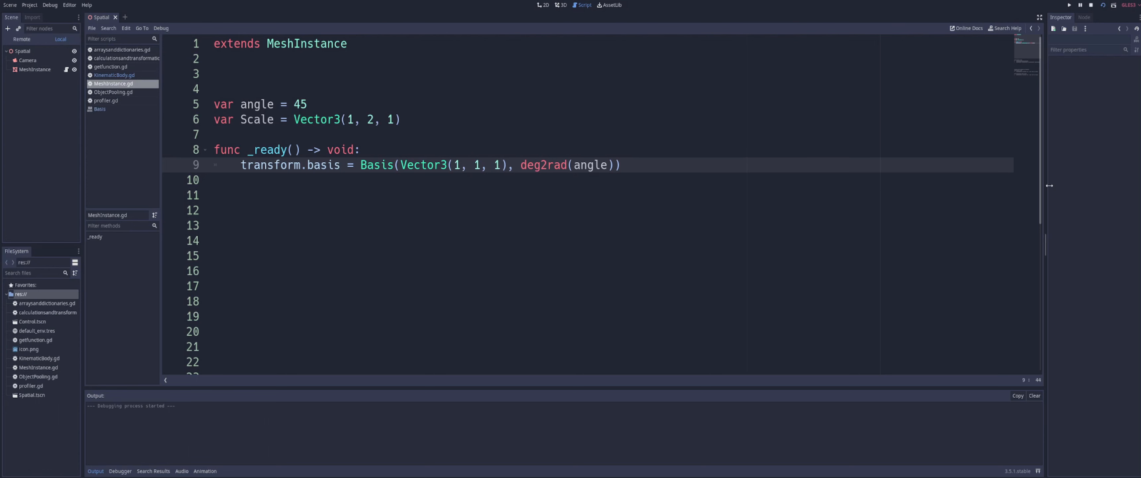
{"action": "left_click", "coordinate": [1101, 5]}
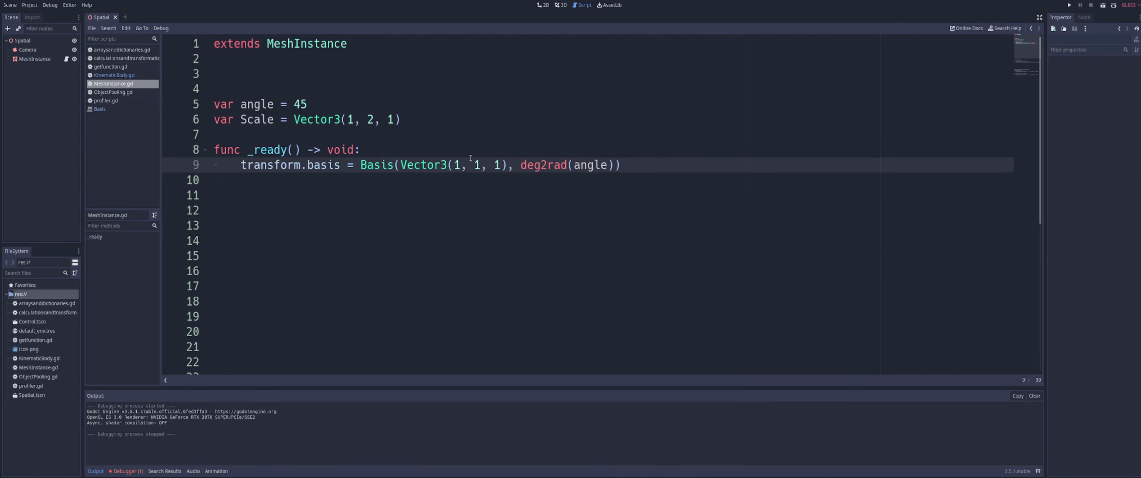
{"action": "type", "text": "3"}
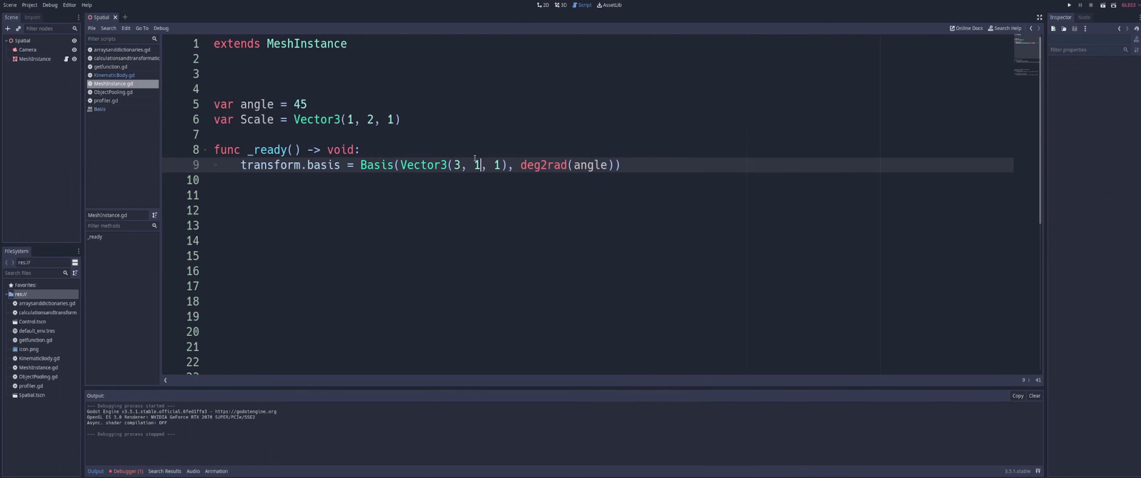
{"action": "type", "text": "2"}
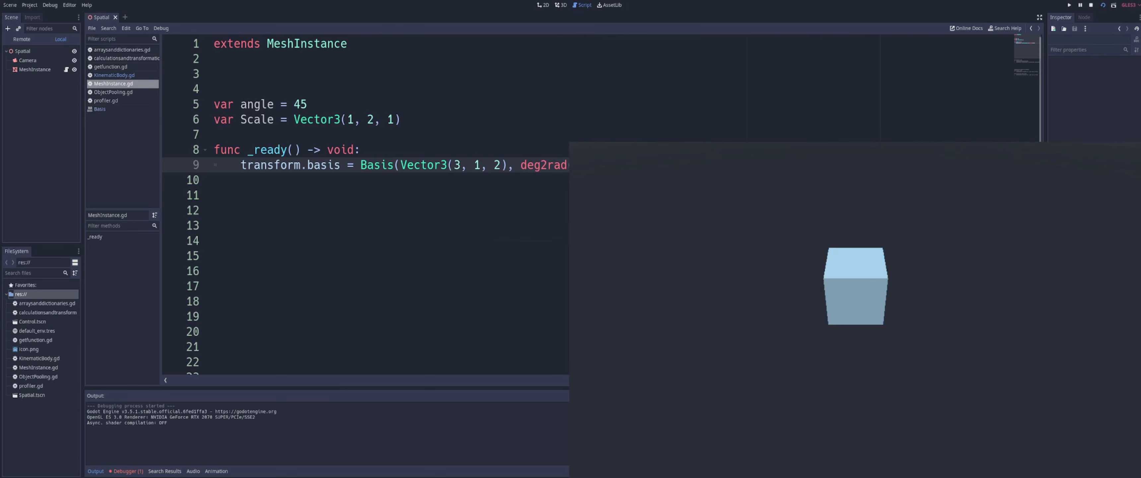
{"action": "left_click", "coordinate": [1079, 6]}
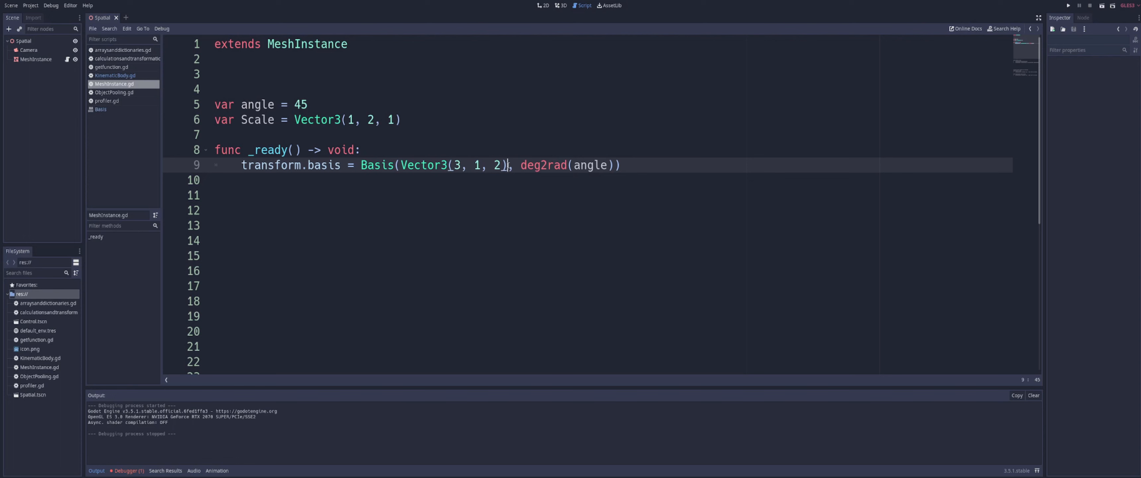
{"action": "type", "text": ".normalized("}
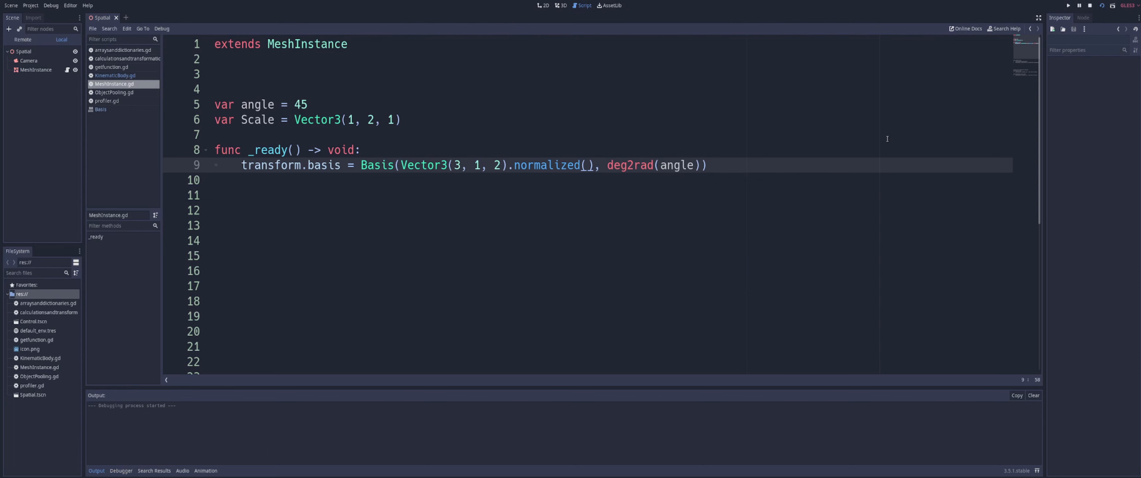
Comment out the rotation line and add transform.basis.scaled(Scale) above it
{"action": "left_click", "coordinate": [1068, 6]}
{"action": "type", "text": "transform.basis.scaled(Scale"}
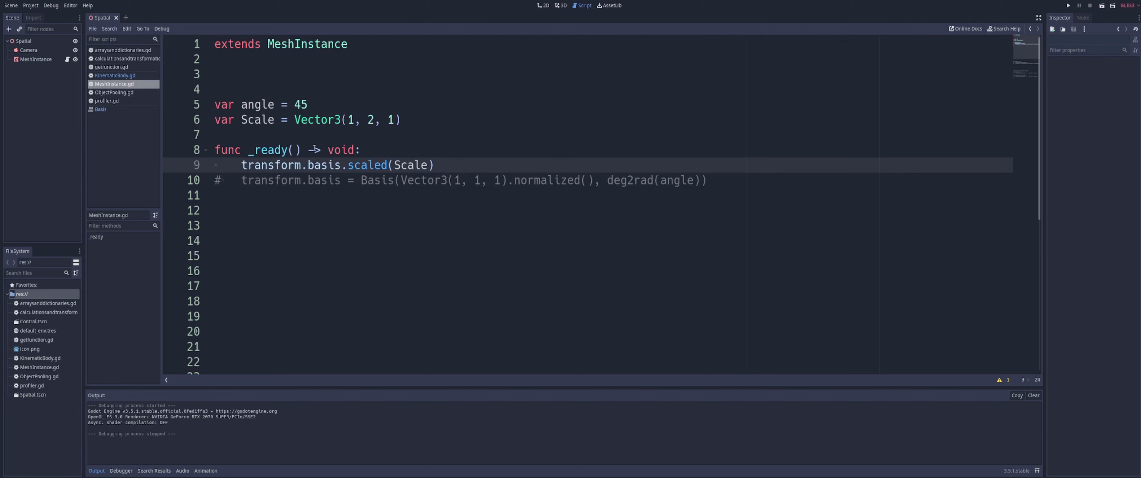
{"action": "left_click", "coordinate": [408, 164]}
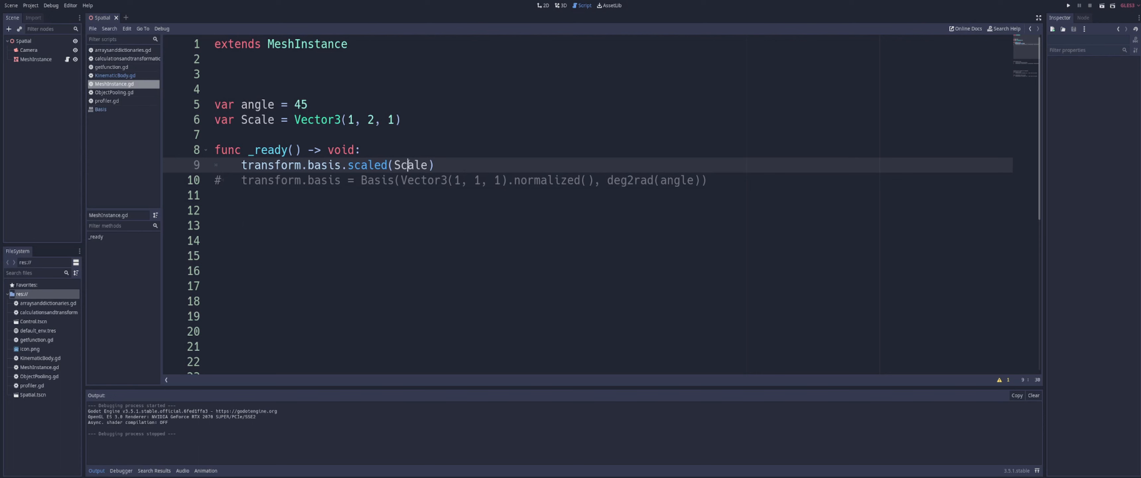
{"action": "double_click", "coordinate": [410, 165]}
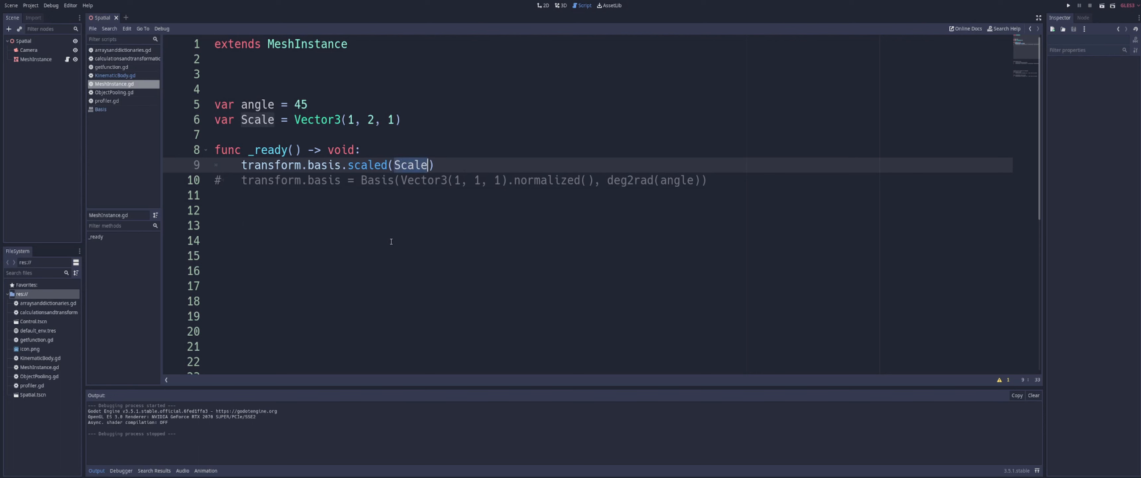
{"action": "left_click", "coordinate": [397, 240]}
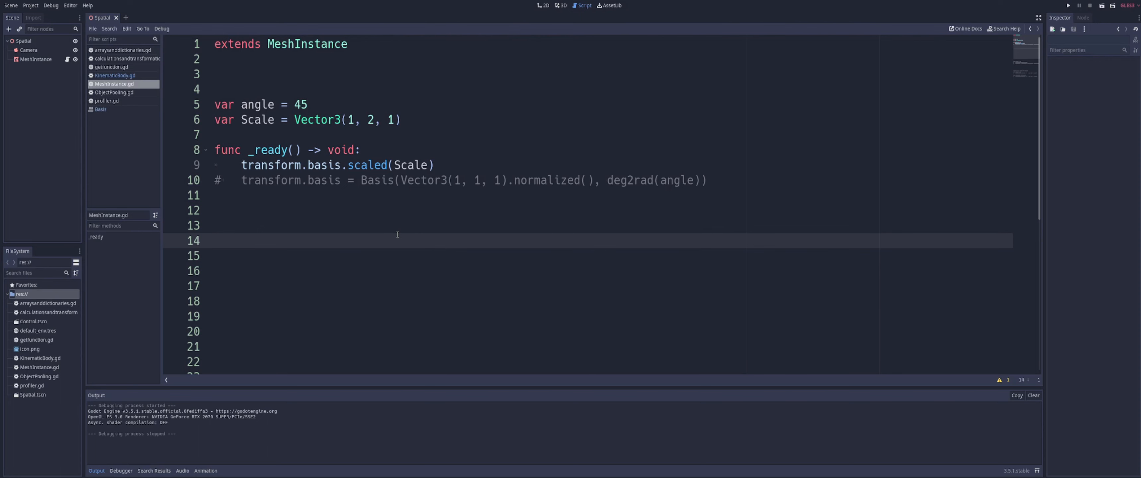
{"action": "mouse_move", "coordinate": [1097, 13]}
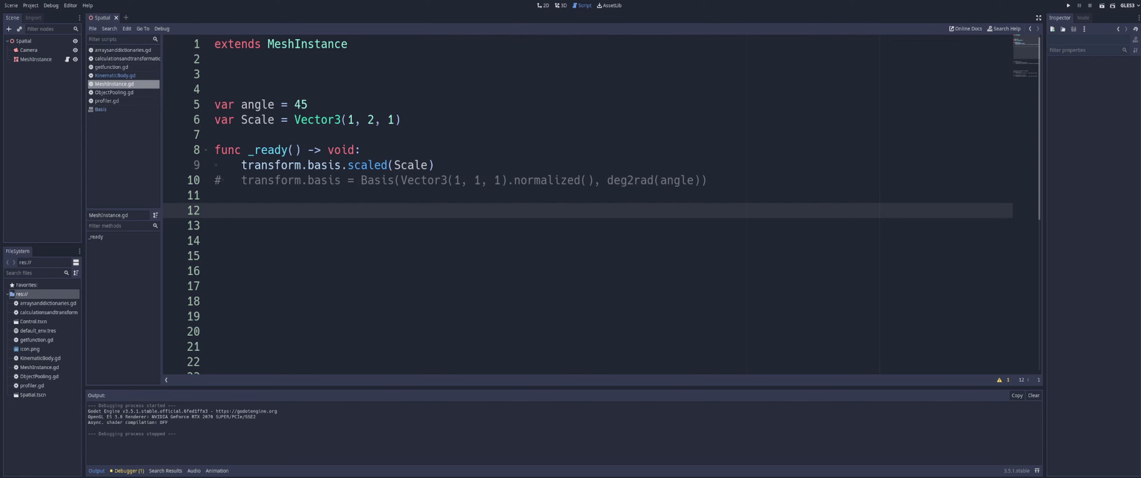
{"action": "left_click", "coordinate": [374, 119]}
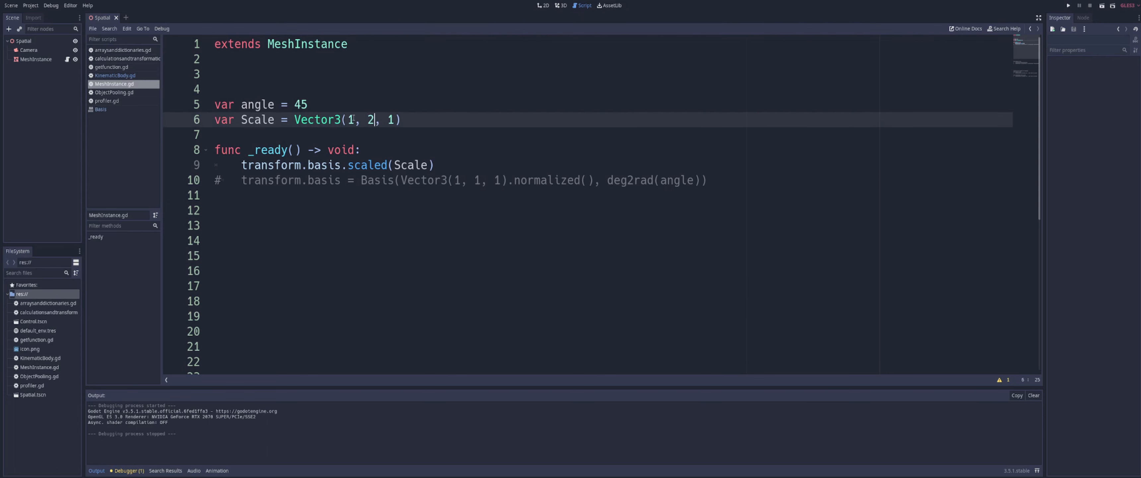